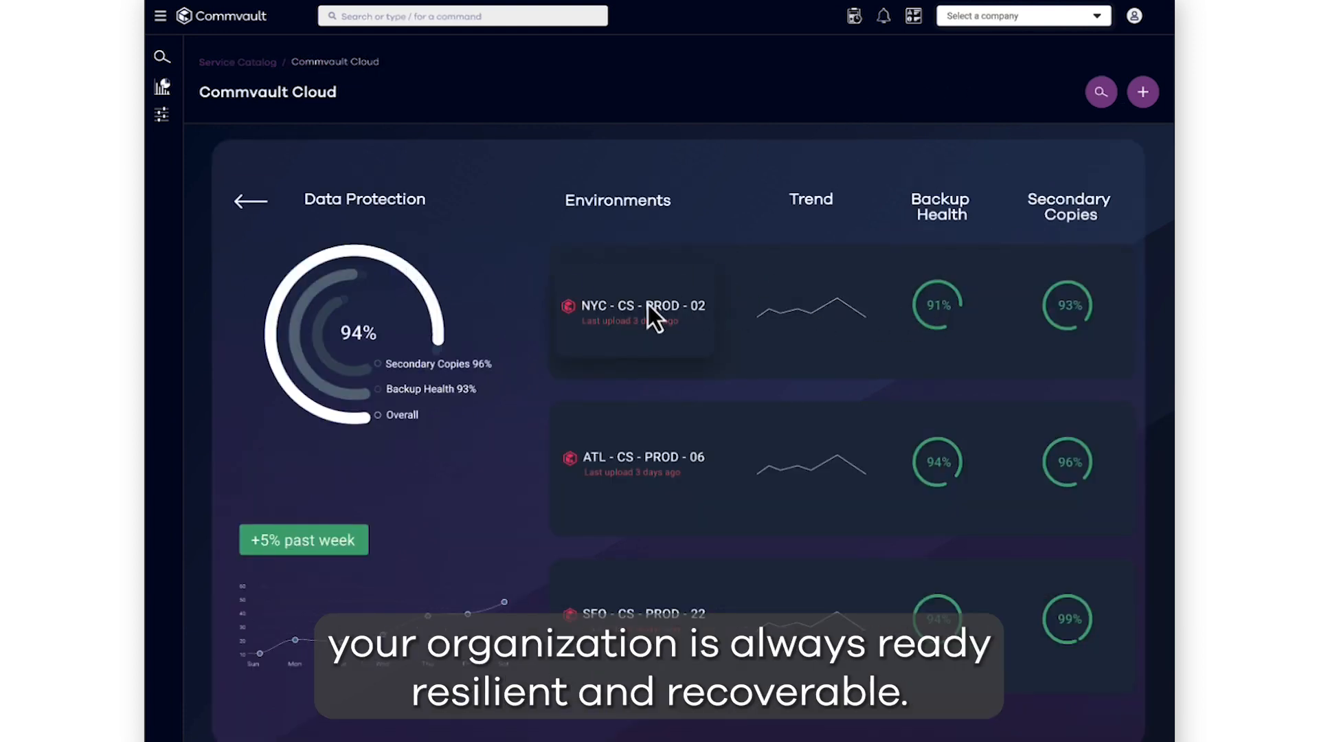
Open recovery group Test 1's page from Auto Recovery > Recovery Groups.
{"action": "left_click", "coordinate": [1142, 91]}
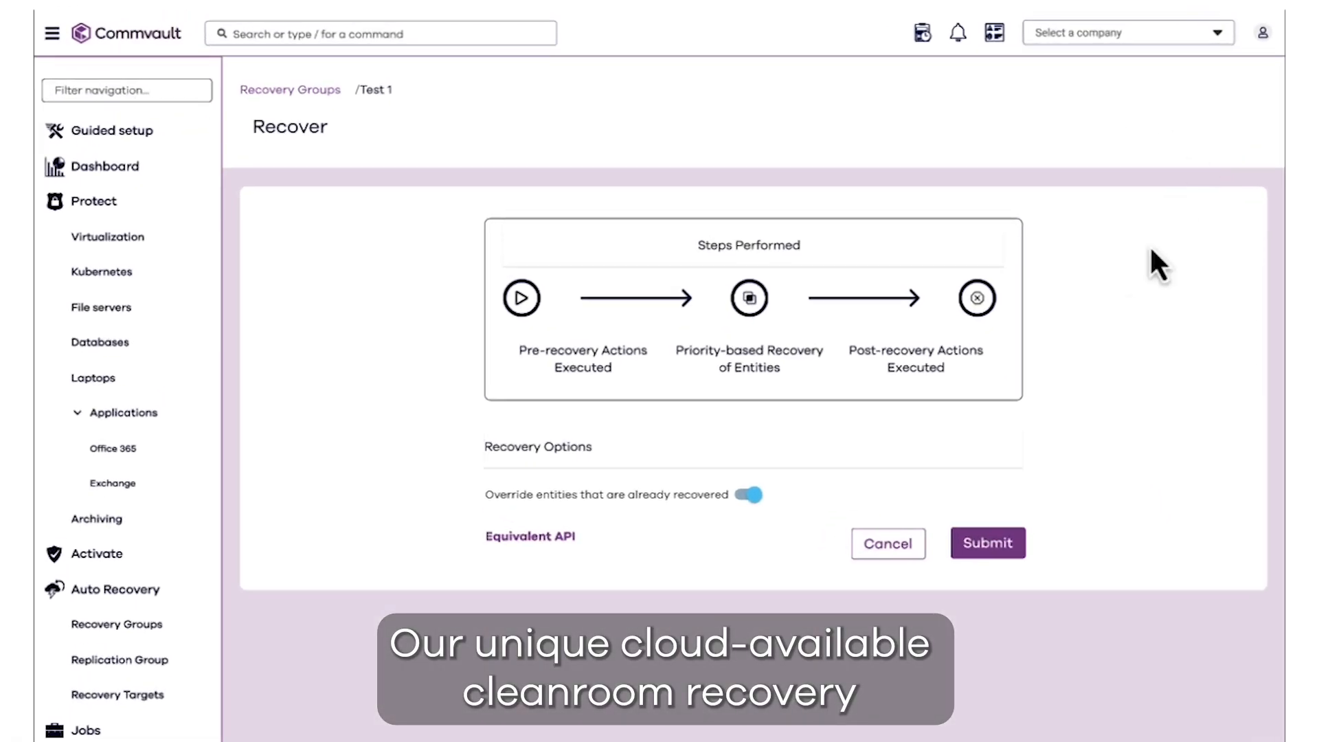
{"action": "mouse_move", "coordinate": [995, 469]}
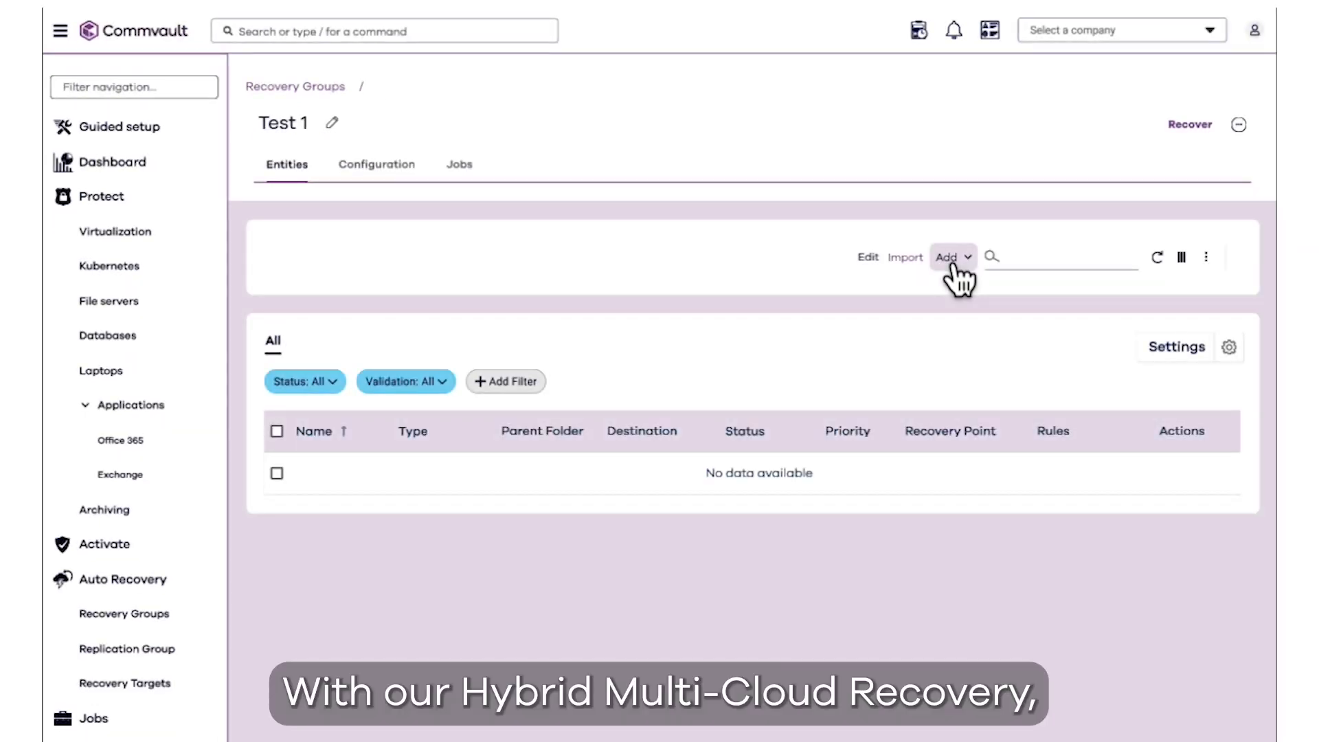
Add virtual machines Xyz VM1, ABC VM1 and Xyz VM2 from VM Groups 1 and 2.
{"action": "left_click", "coordinate": [947, 256]}
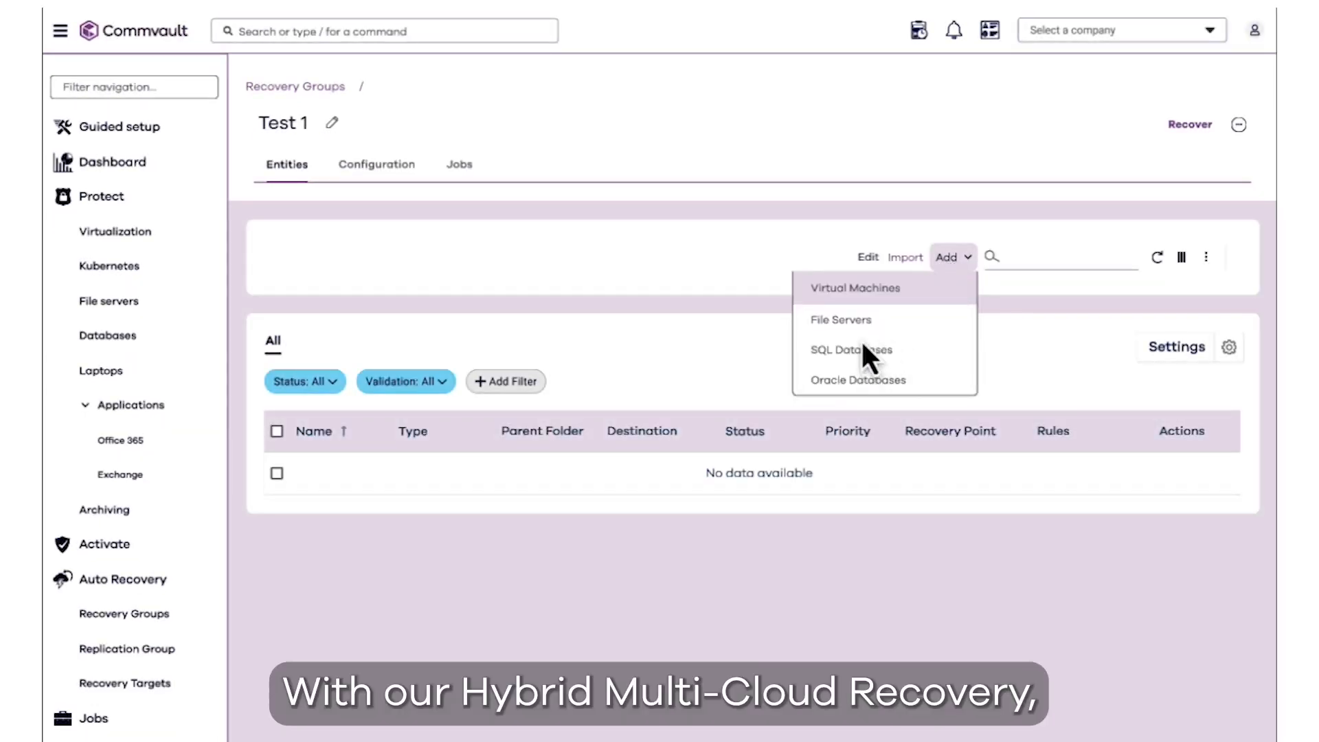
{"action": "left_click", "coordinate": [854, 287]}
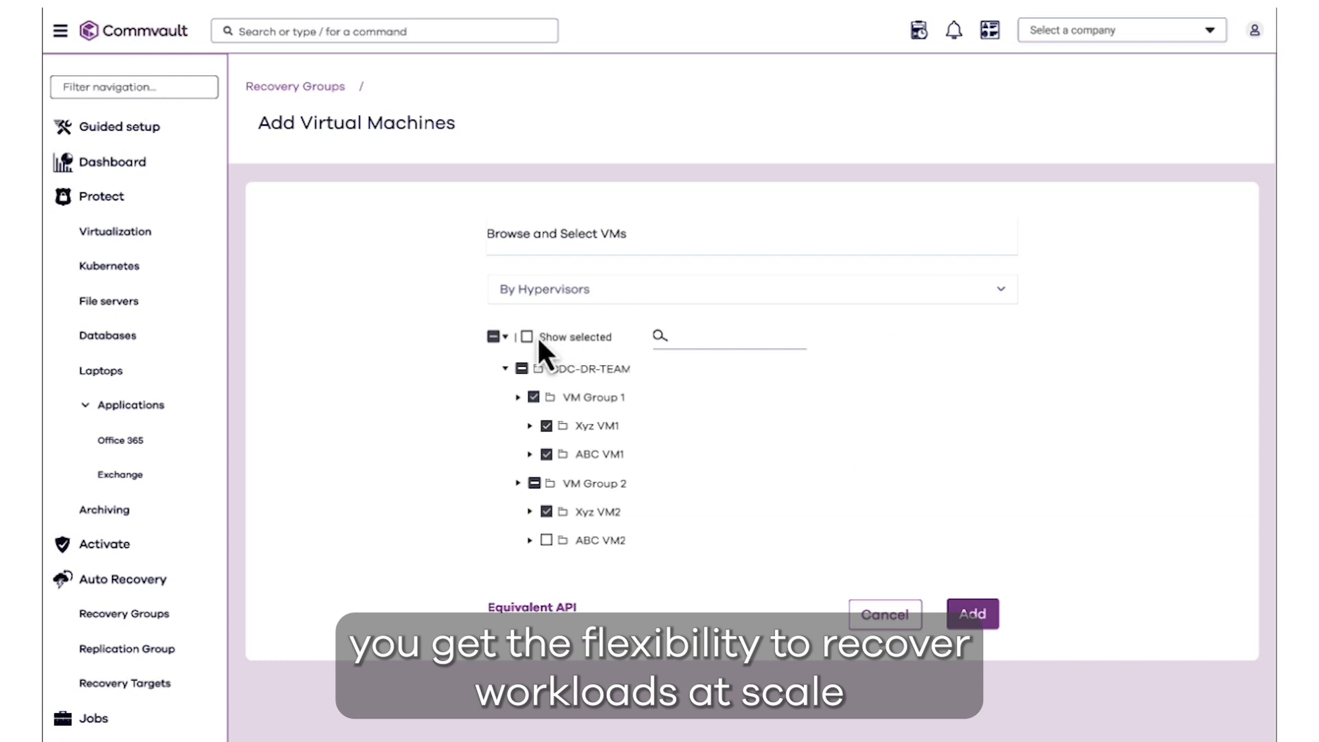
{"action": "left_click", "coordinate": [544, 540]}
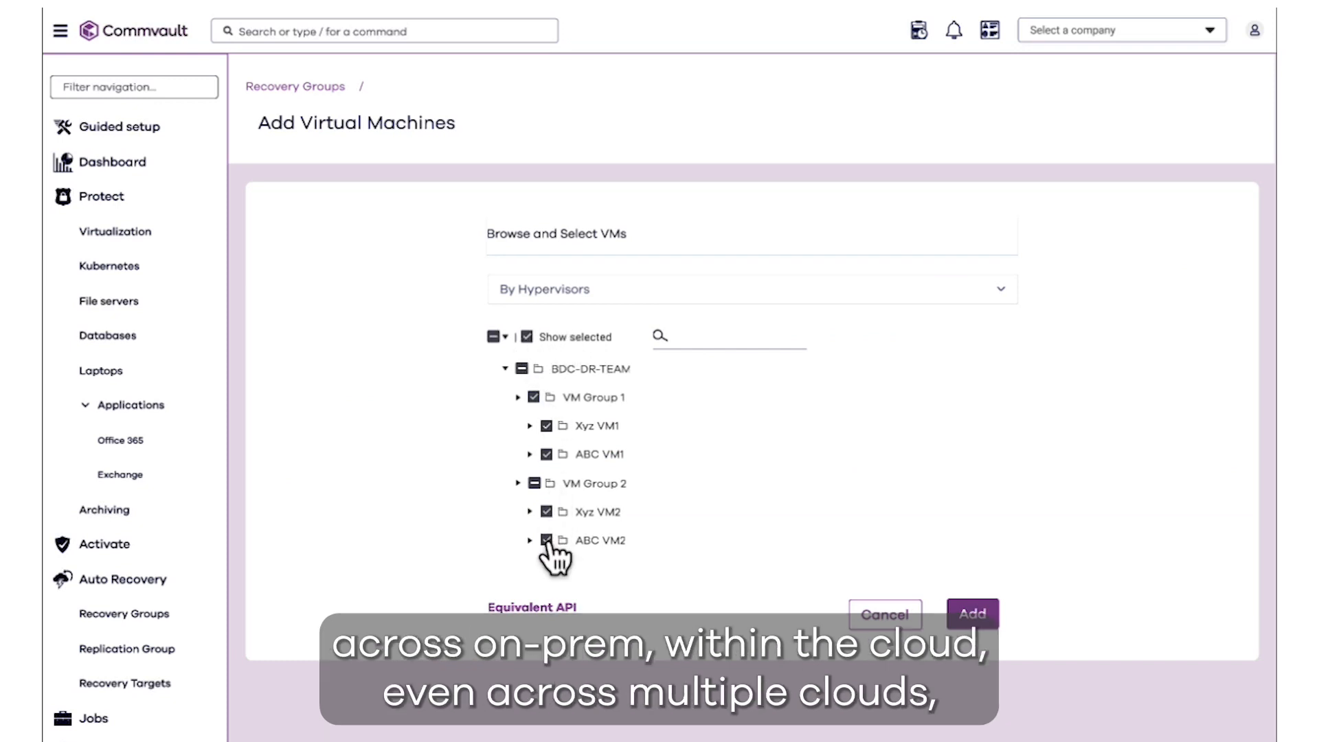
{"action": "left_click", "coordinate": [971, 614]}
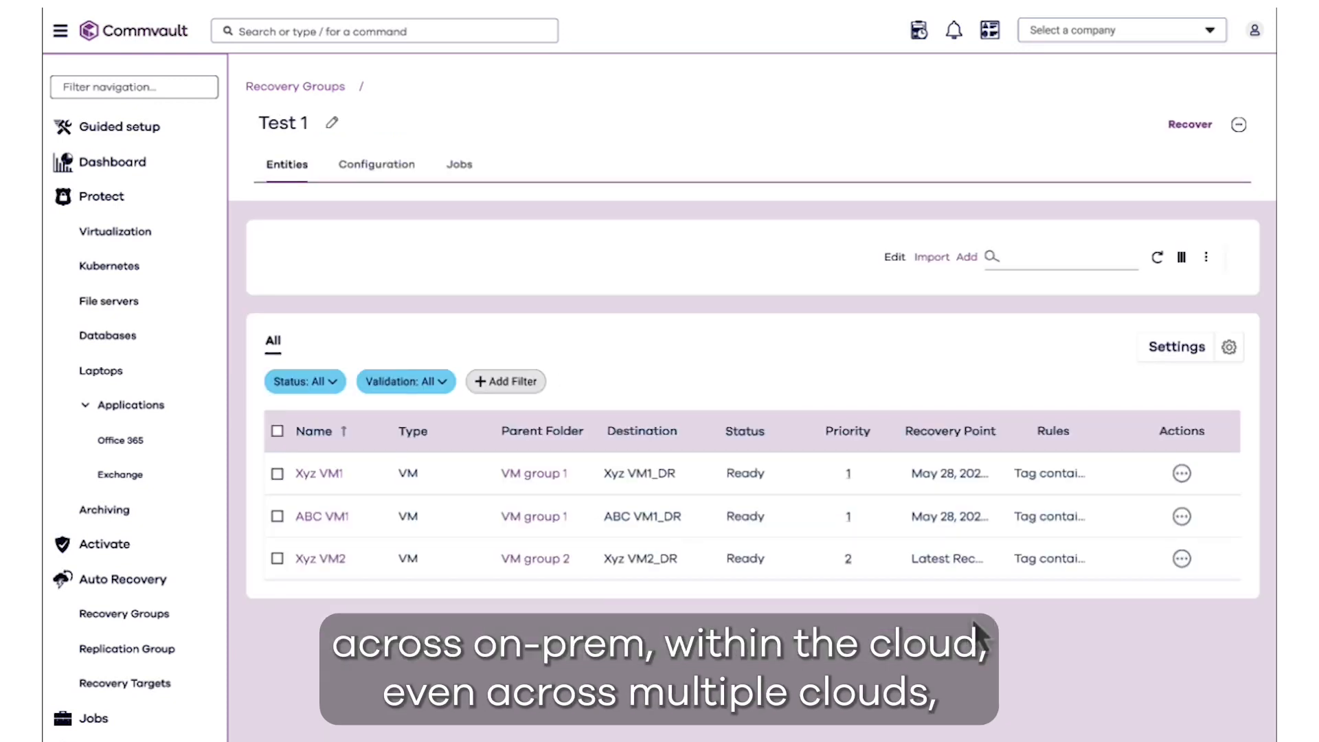
{"action": "mouse_move", "coordinate": [368, 372]}
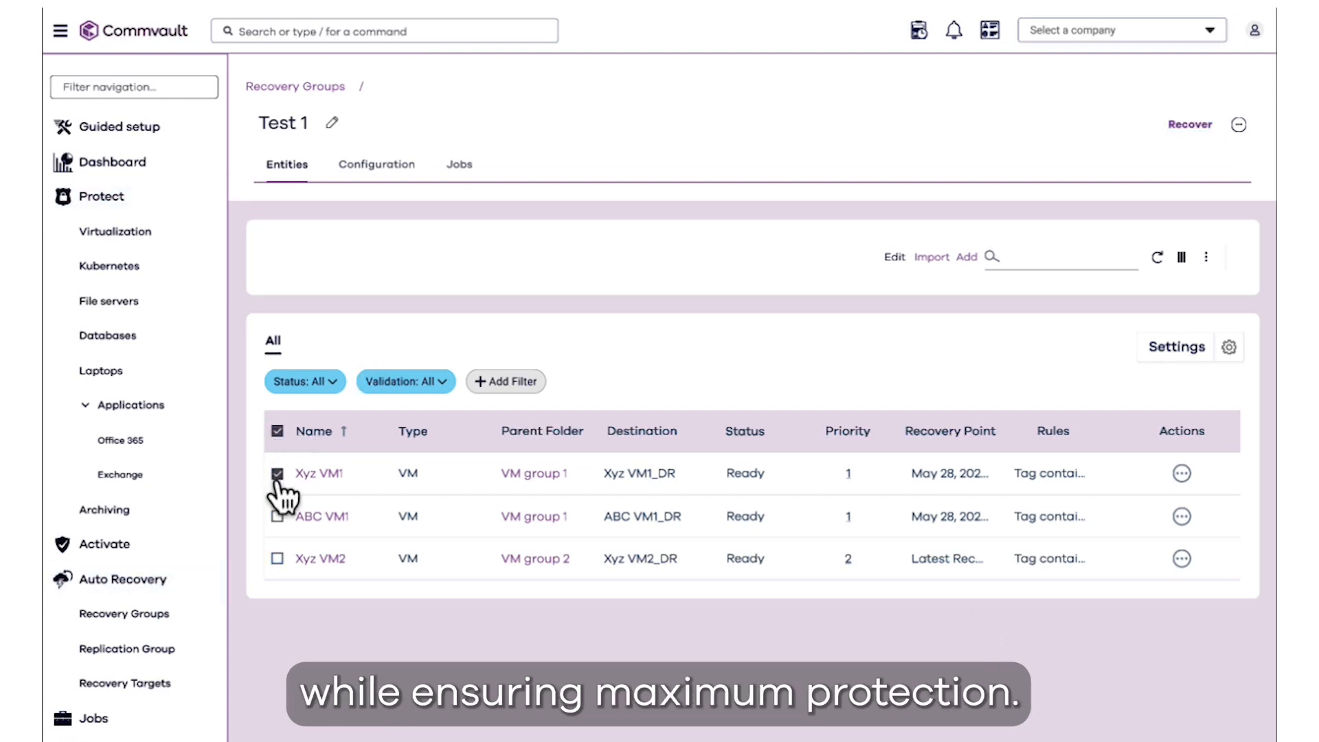
Select ABC VM1 in the entity list, then open Xyz VM1's details page.
{"action": "left_click", "coordinate": [277, 516]}
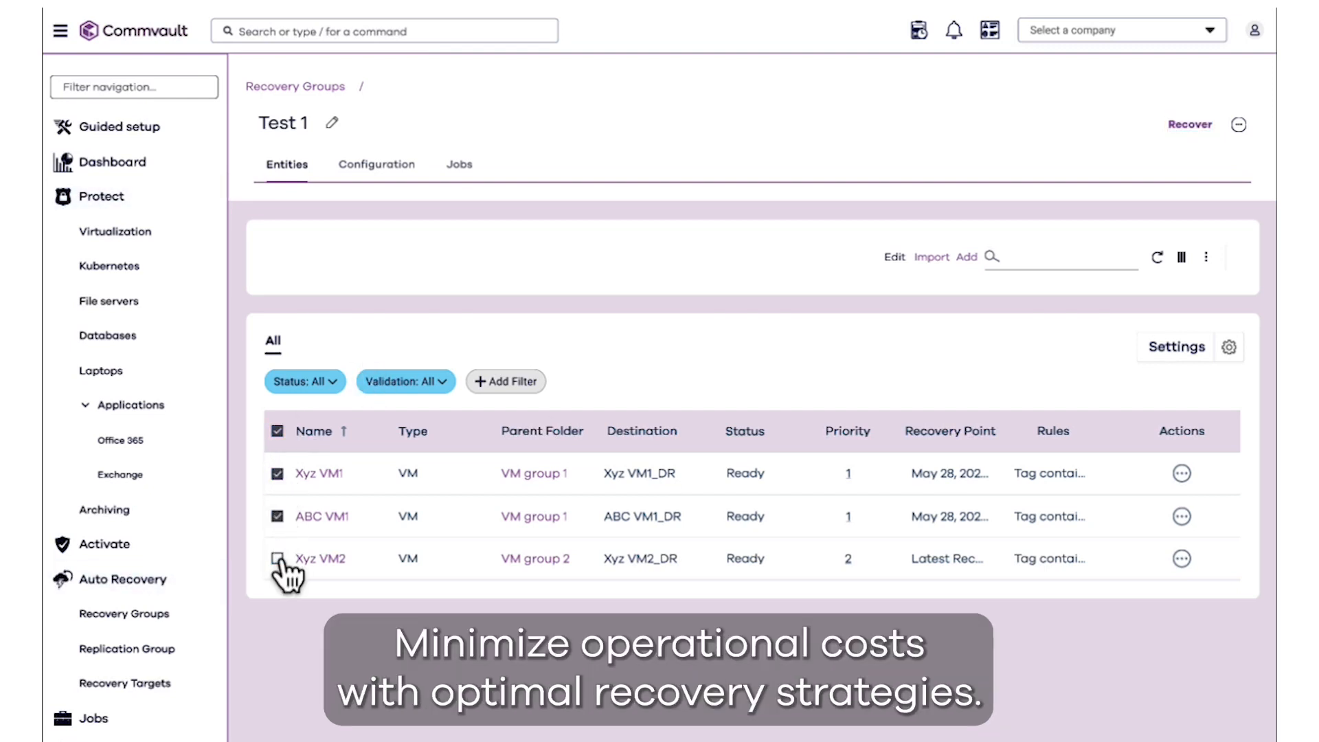
{"action": "left_click", "coordinate": [318, 473]}
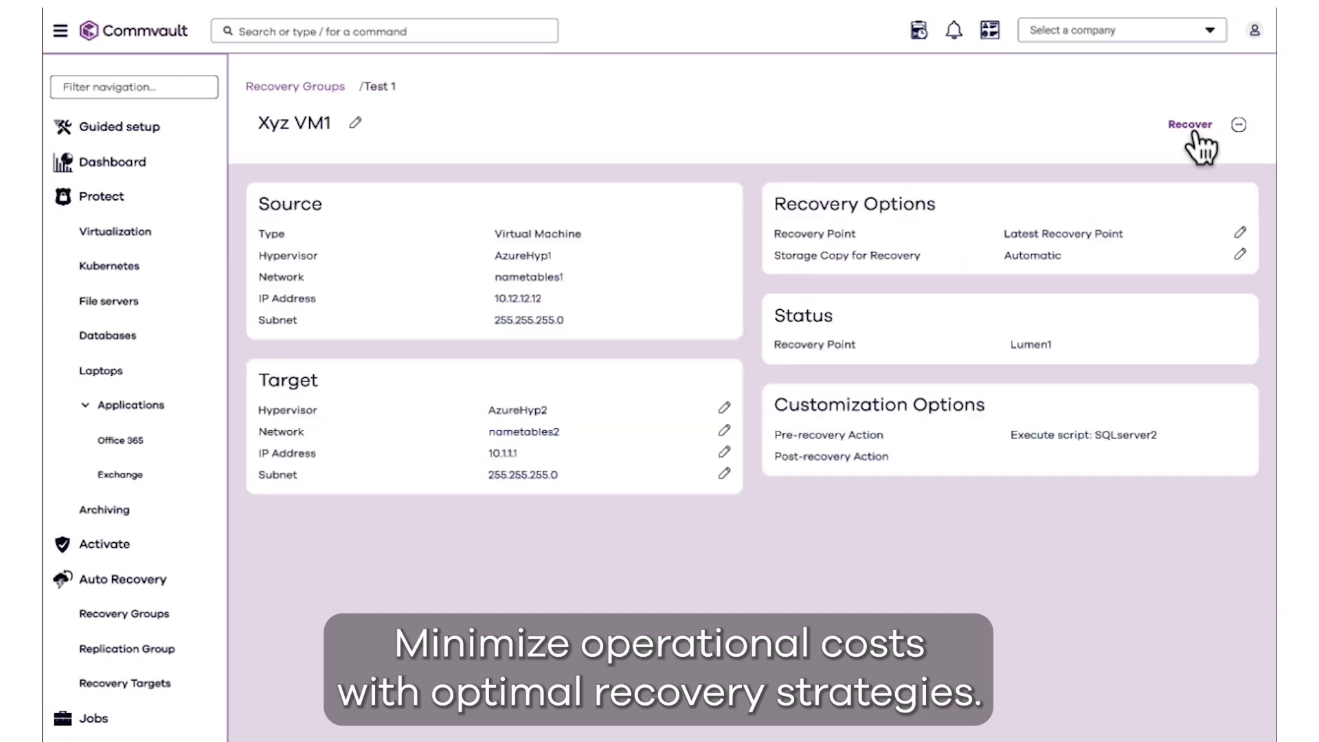